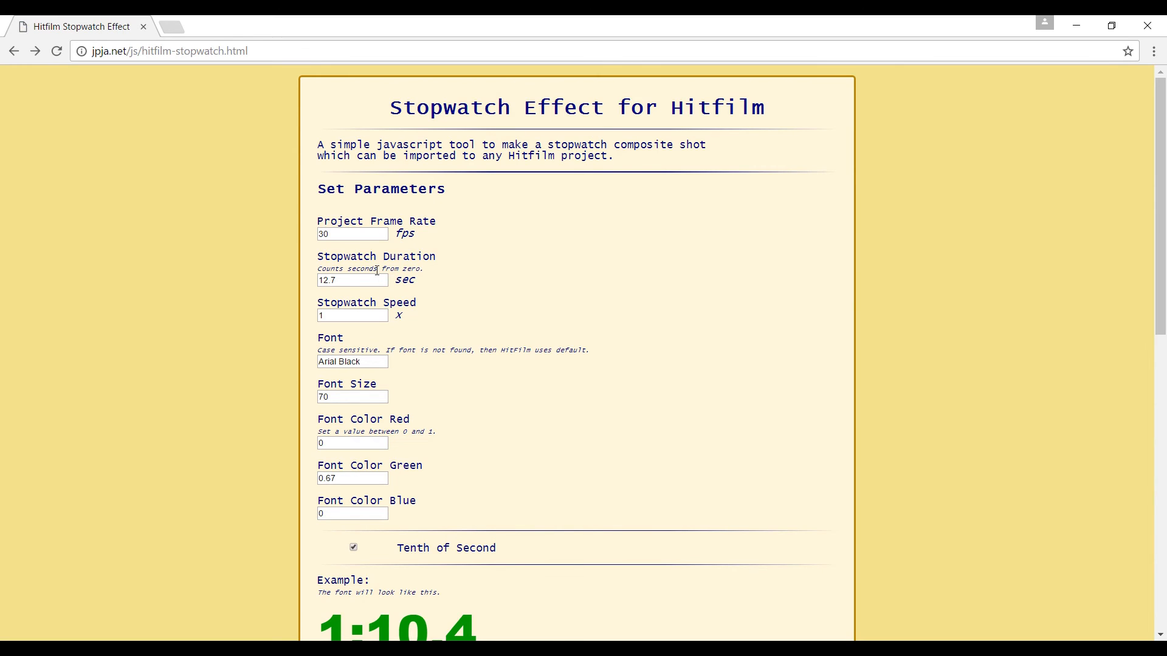
mouse_move(355, 302)
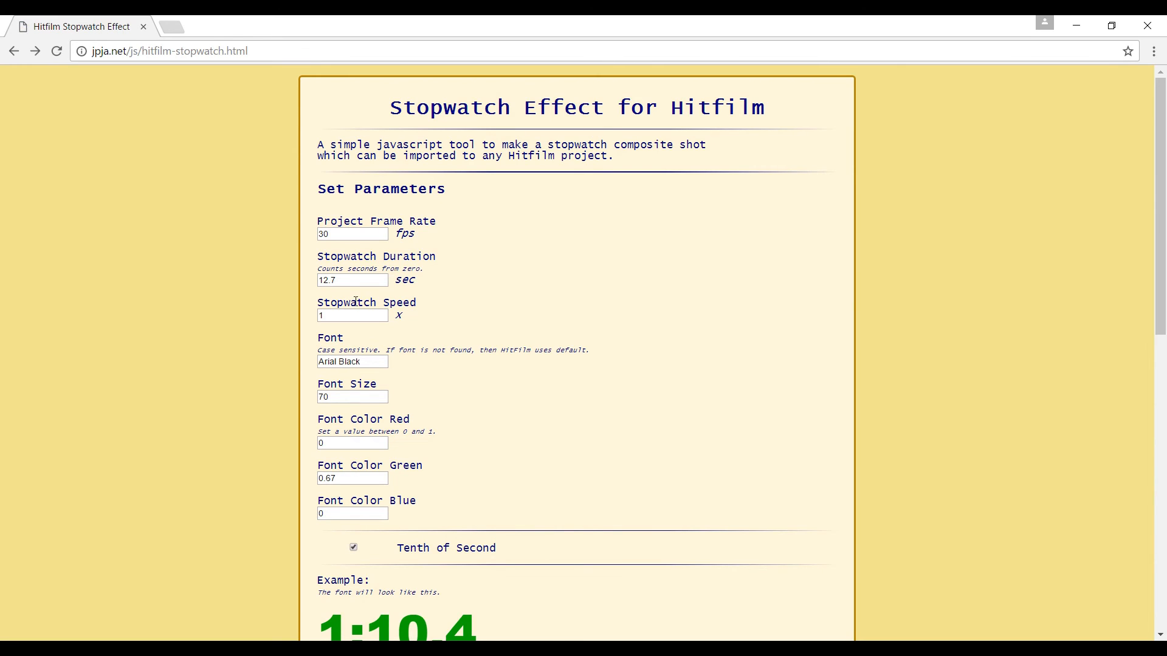
mouse_move(355, 332)
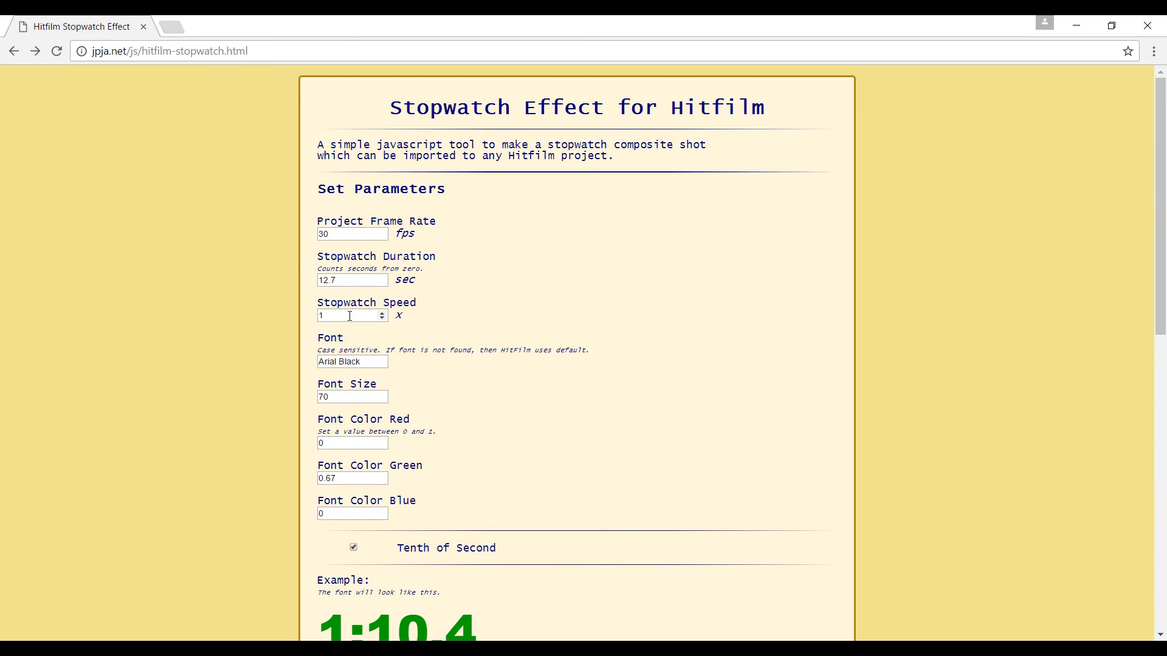
Step: Enter Disko font at size 105 with colour red 1, green 0.2, blue 0.4
left_click(350, 315)
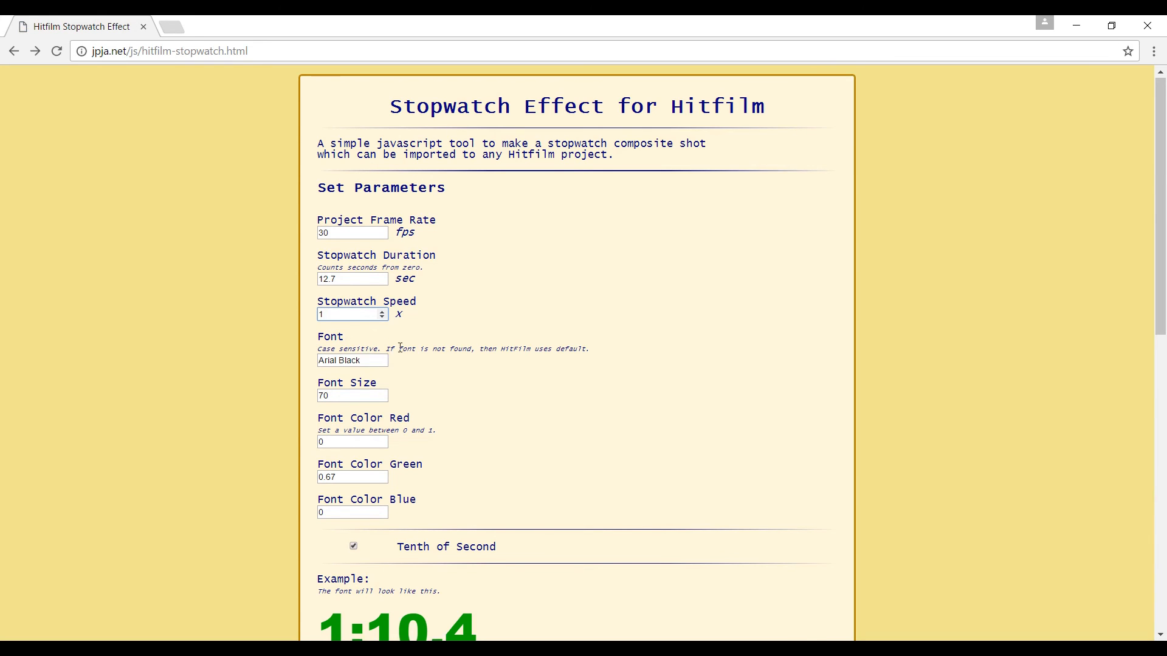
scroll("down", 3)
type("Disko")
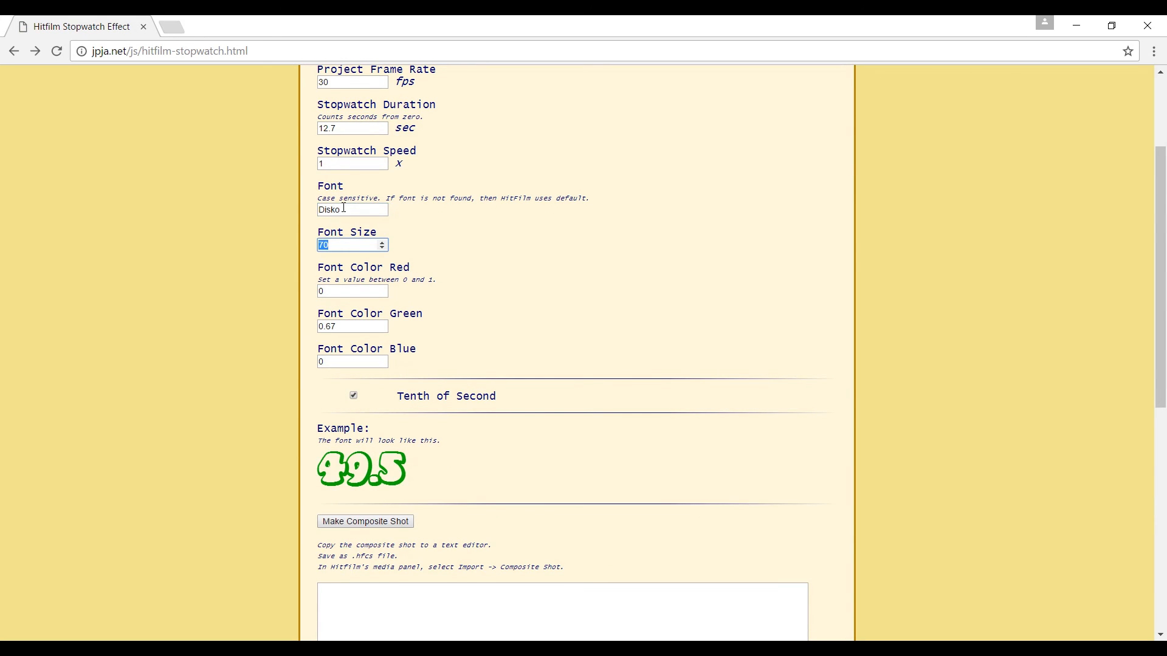
left_click(384, 242)
type(".5")
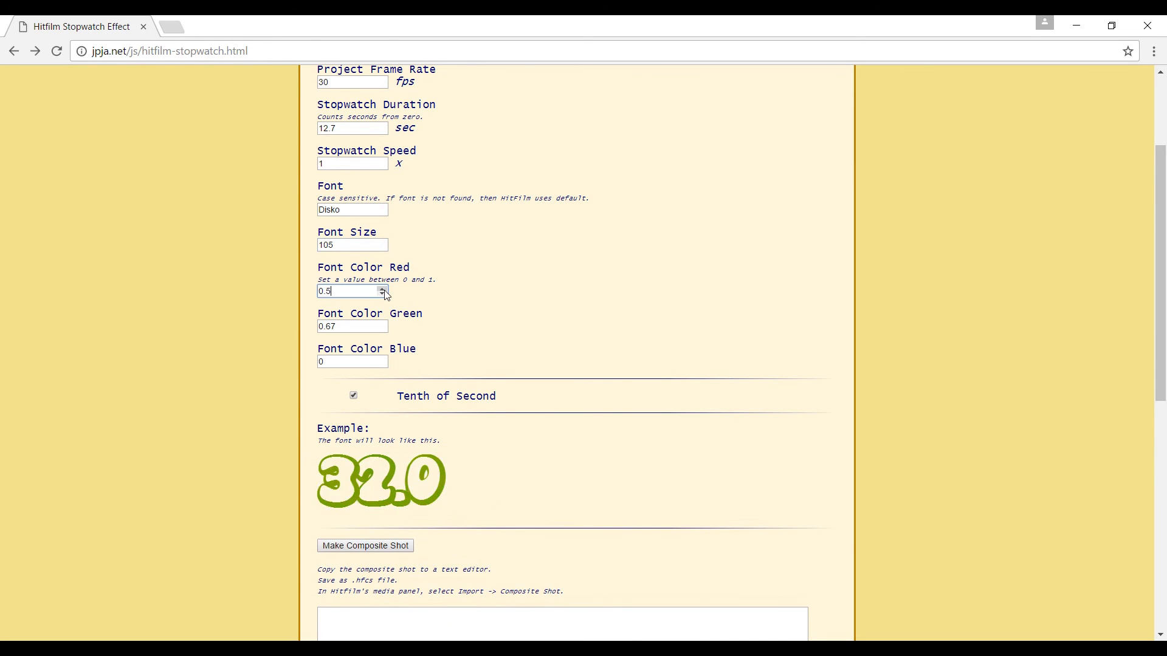
left_click(382, 288)
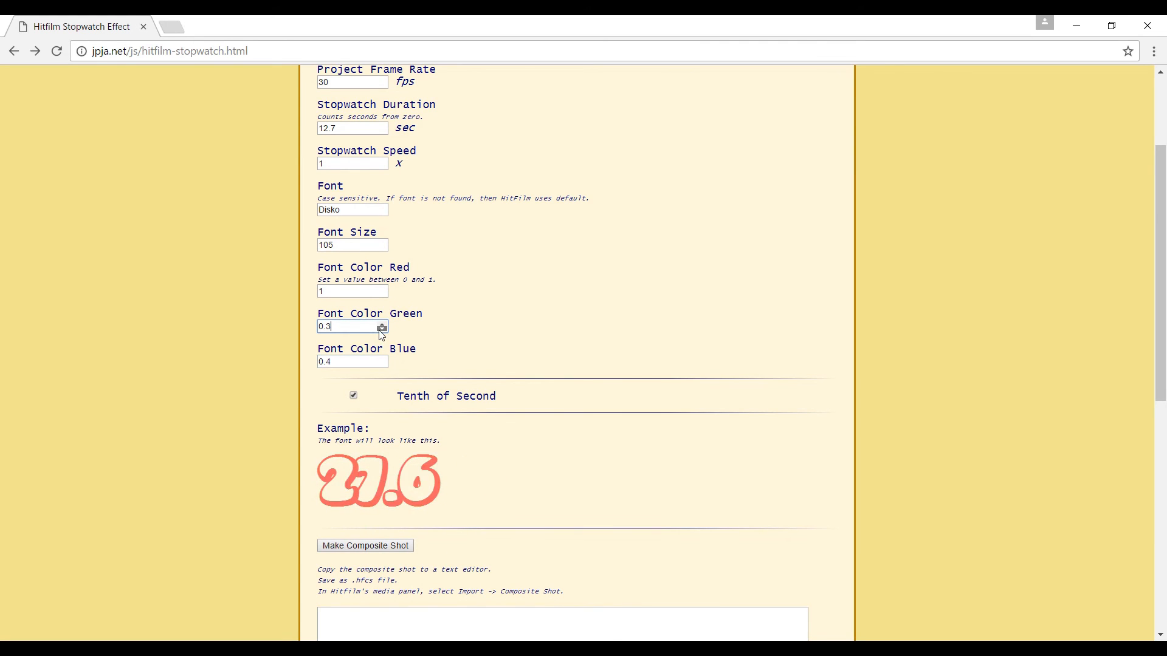
left_click(382, 331)
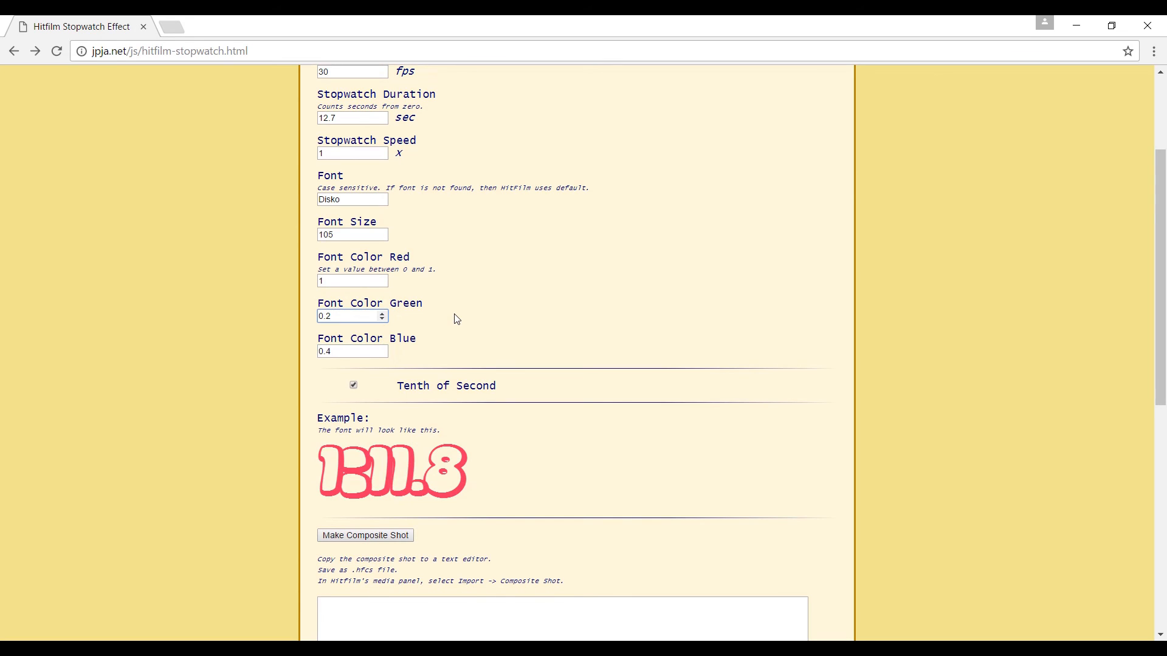
scroll("down", 3)
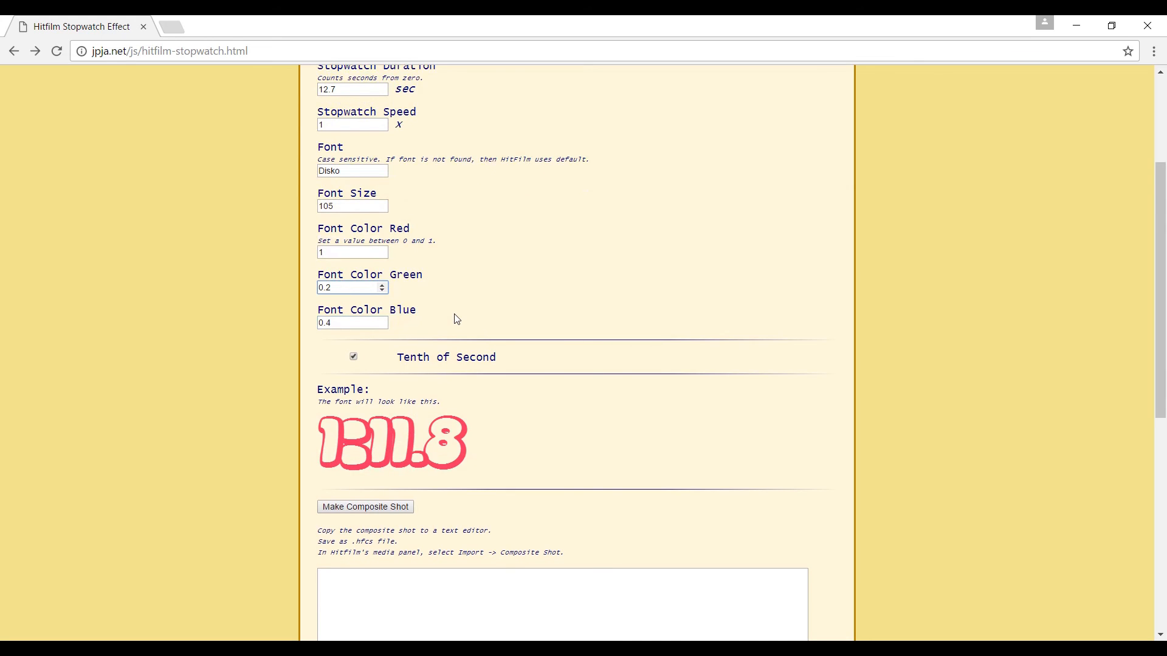
scroll("down", 3)
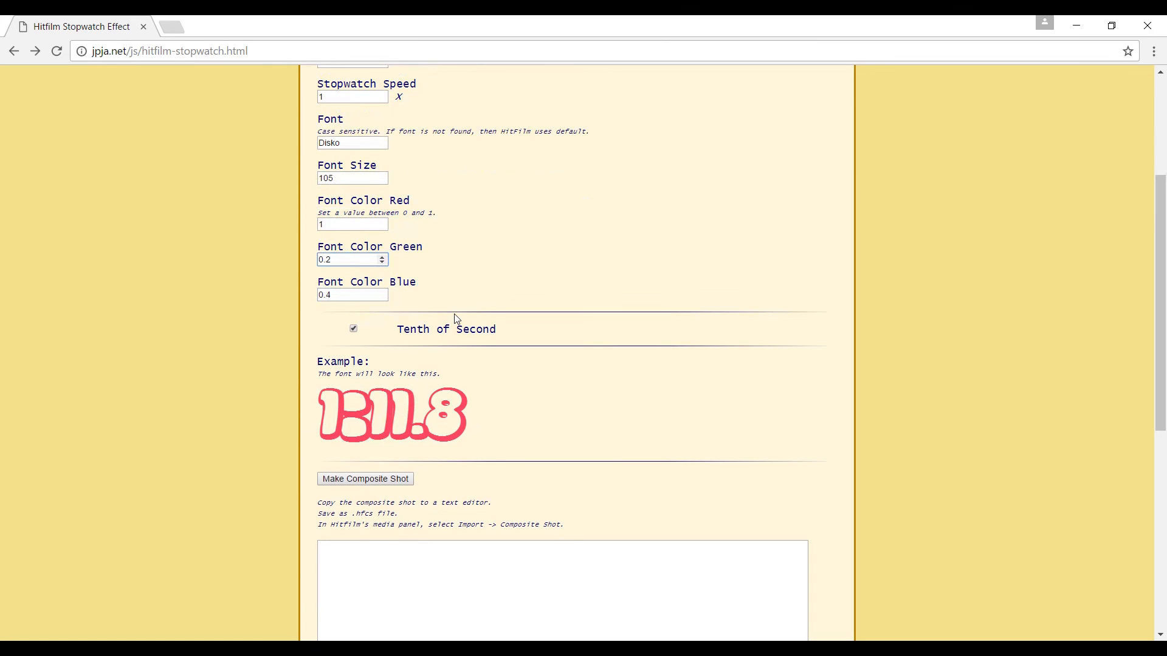
scroll("down", 3)
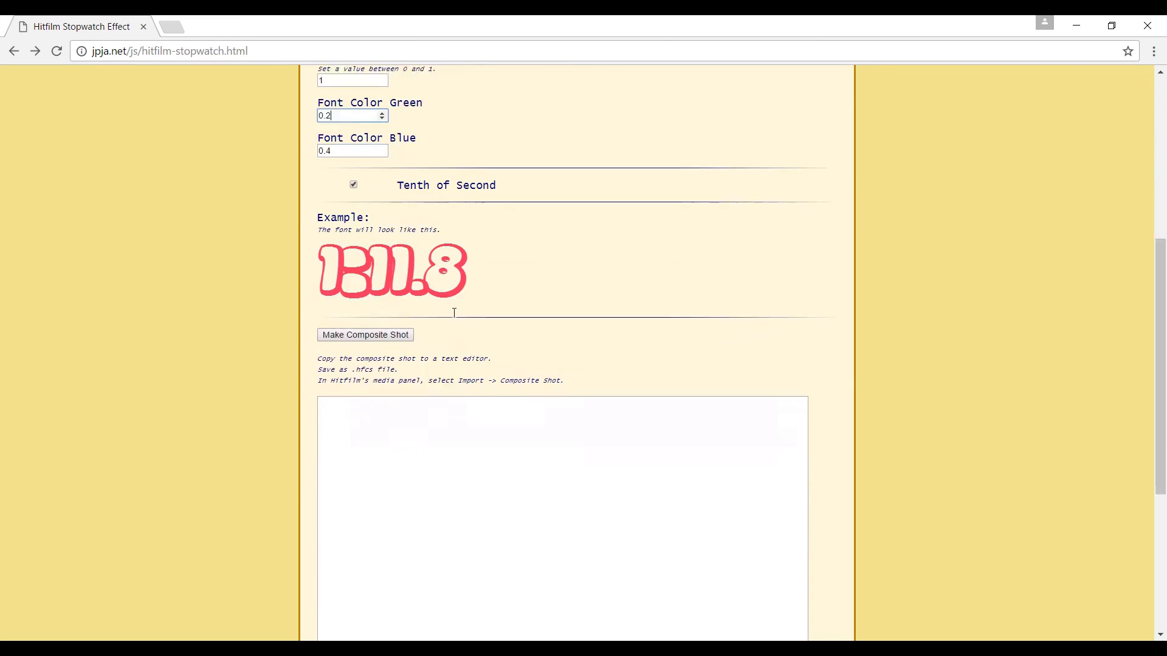
Step: Generate the composite-shot XML output and select all of its text
left_click(364, 334)
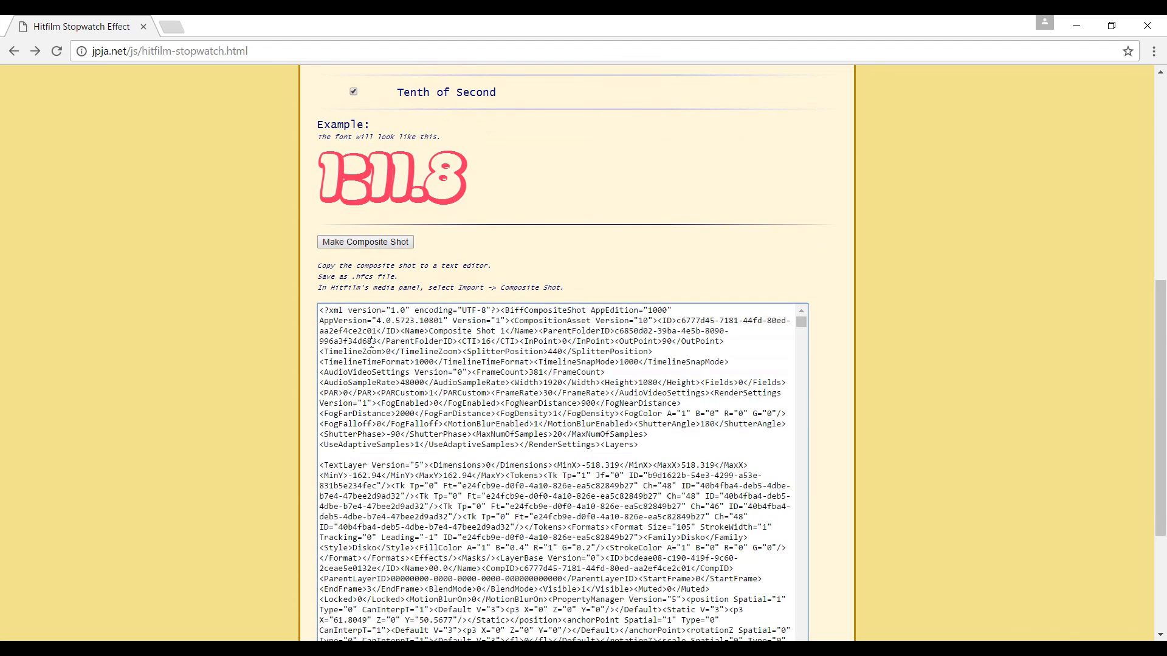
right_click(365, 341)
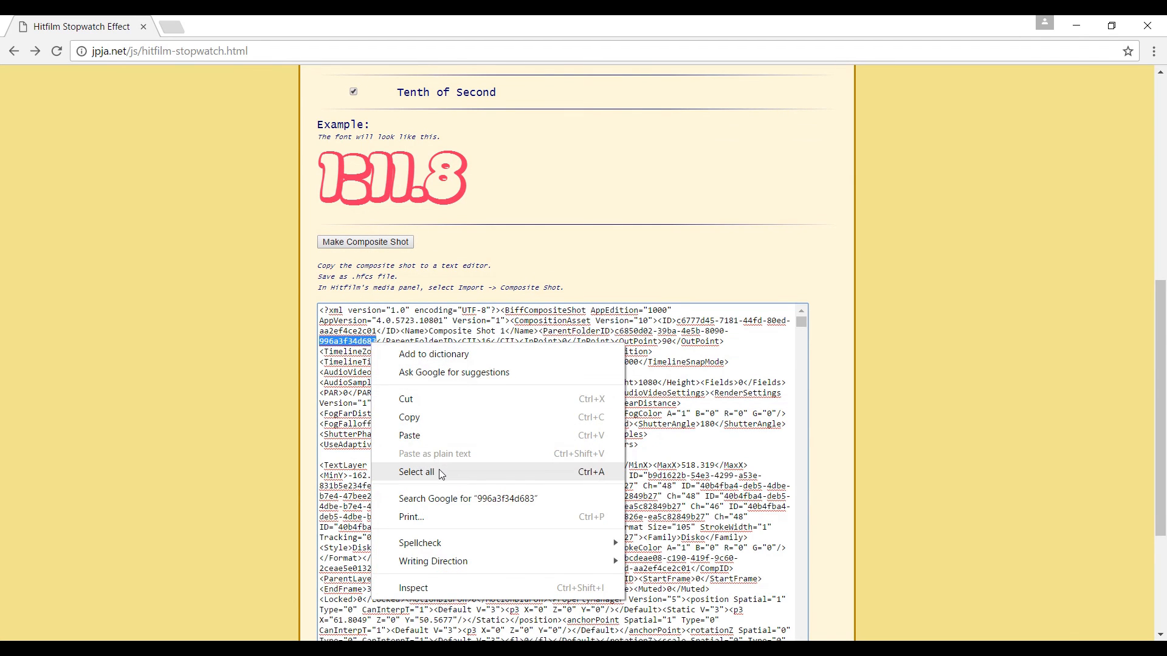
left_click(417, 471)
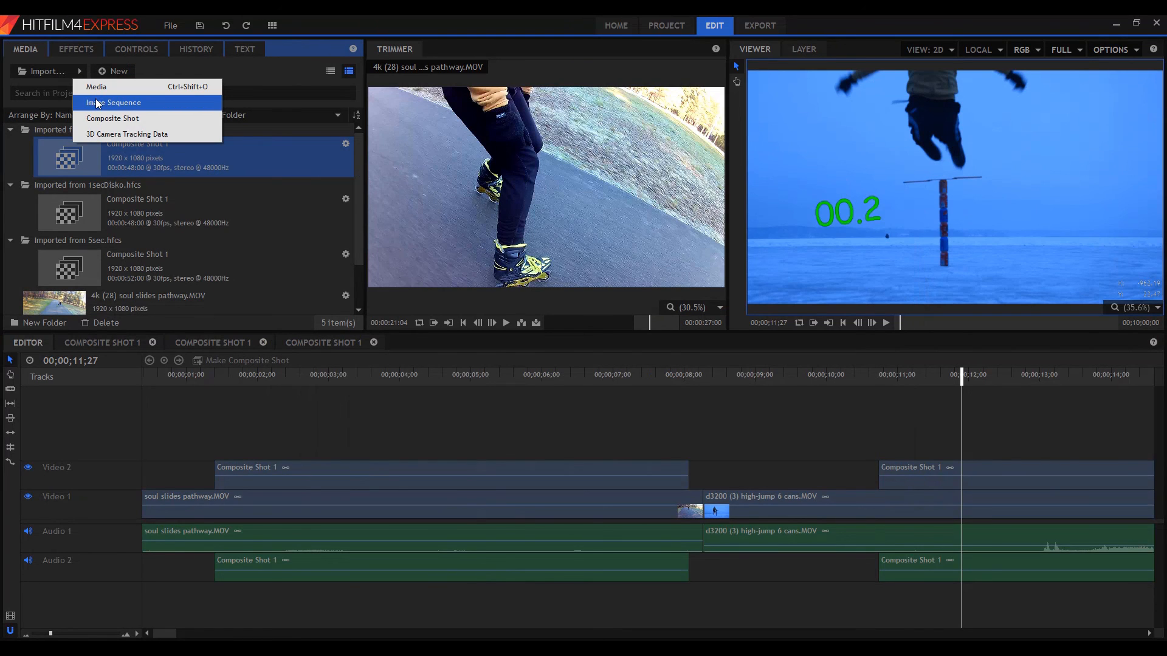
mouse_move(113, 119)
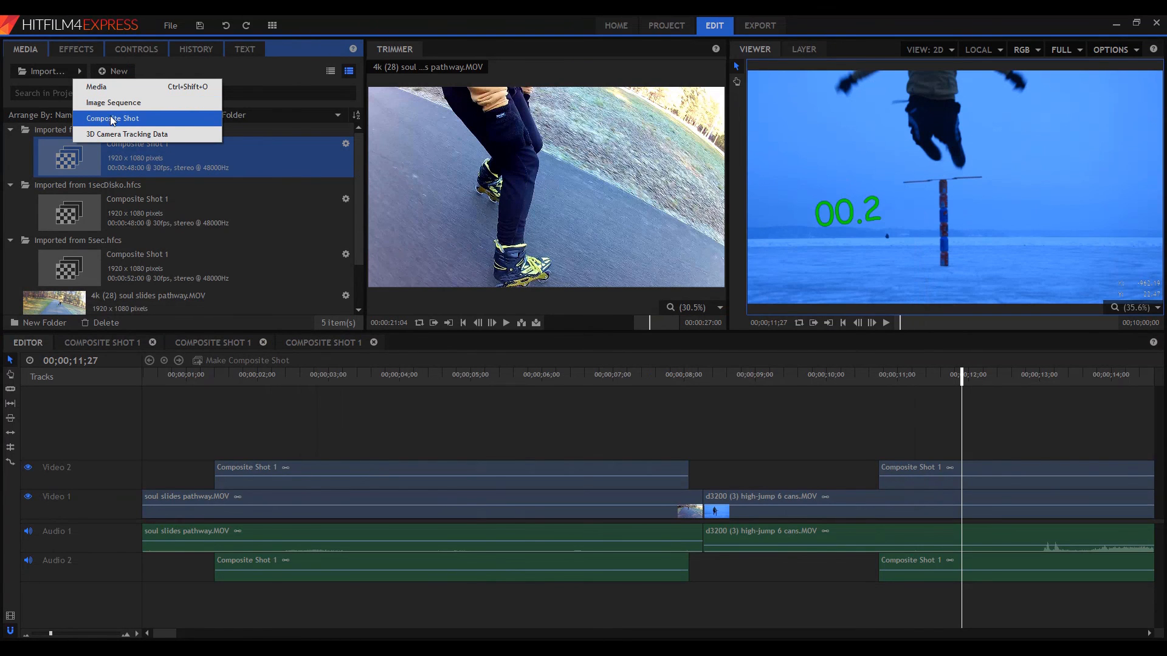
Step: Import 1secComicSans.hfcs as a composite shot into the Media panel
left_click(112, 118)
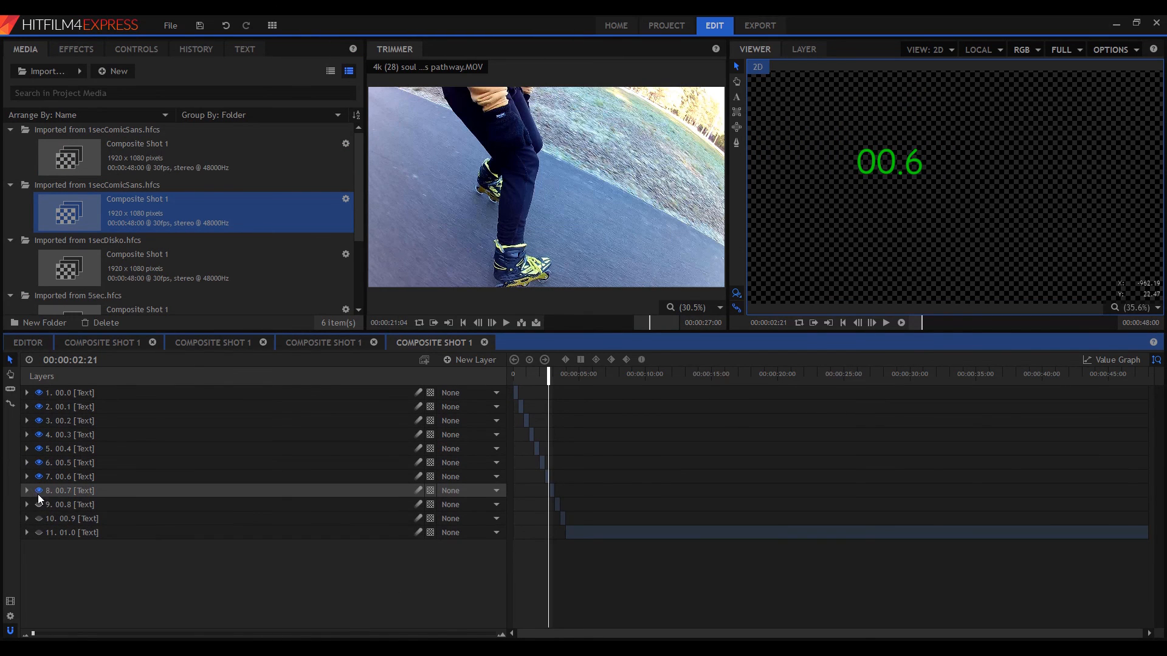
Step: Extend the 00.6 text layer's end, preview it, and return to the Editor timeline
left_click(38, 490)
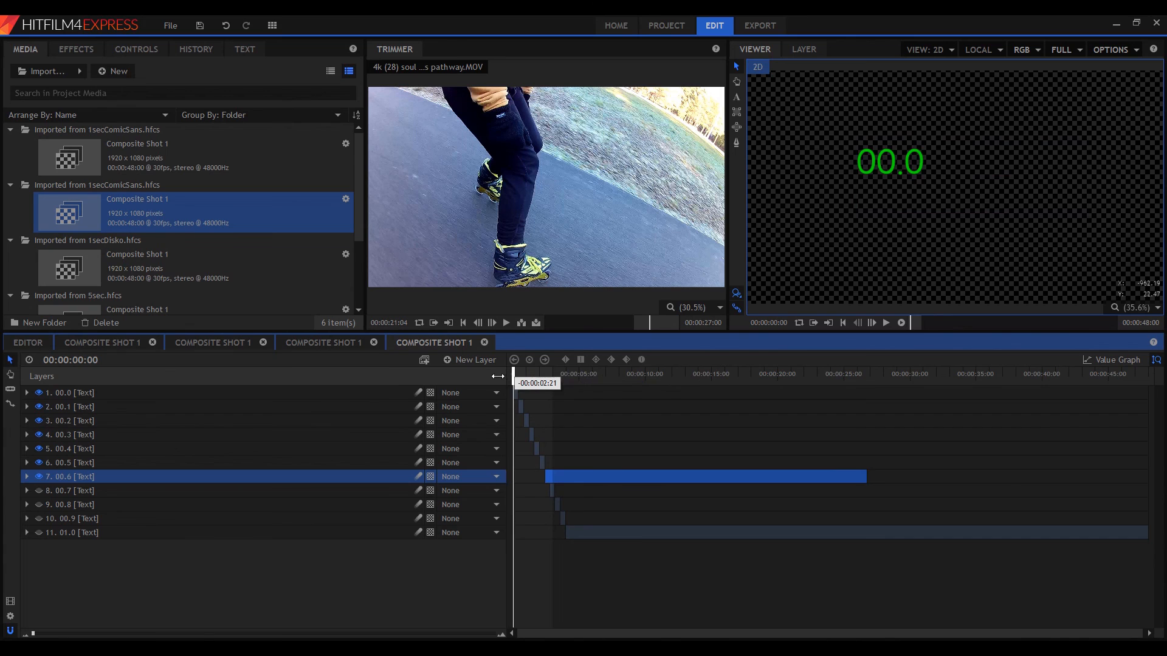
left_click(707, 373)
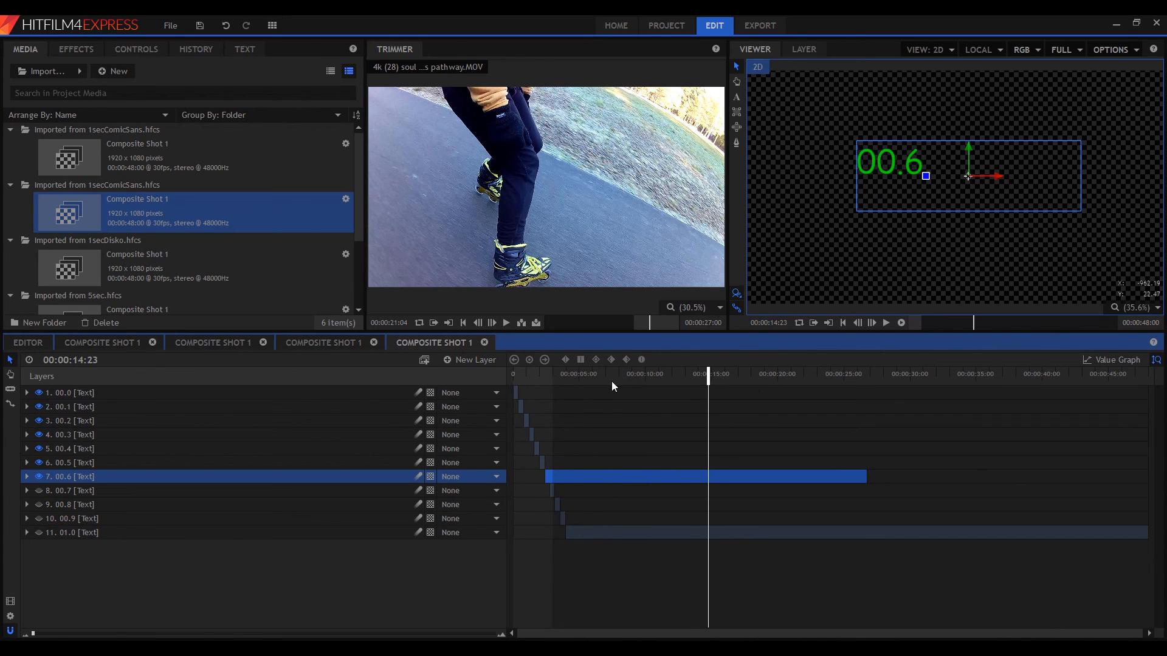
left_click(27, 342)
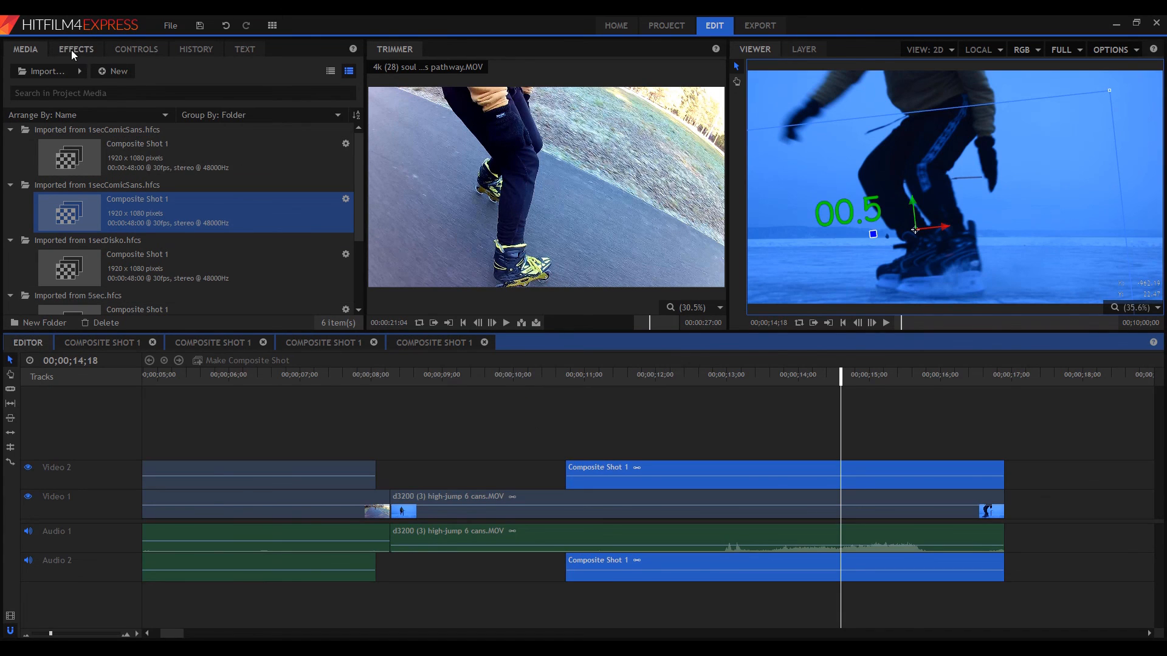
Step: Search the Effects list for 'reverse' to reveal Time Reverse
left_click(75, 48)
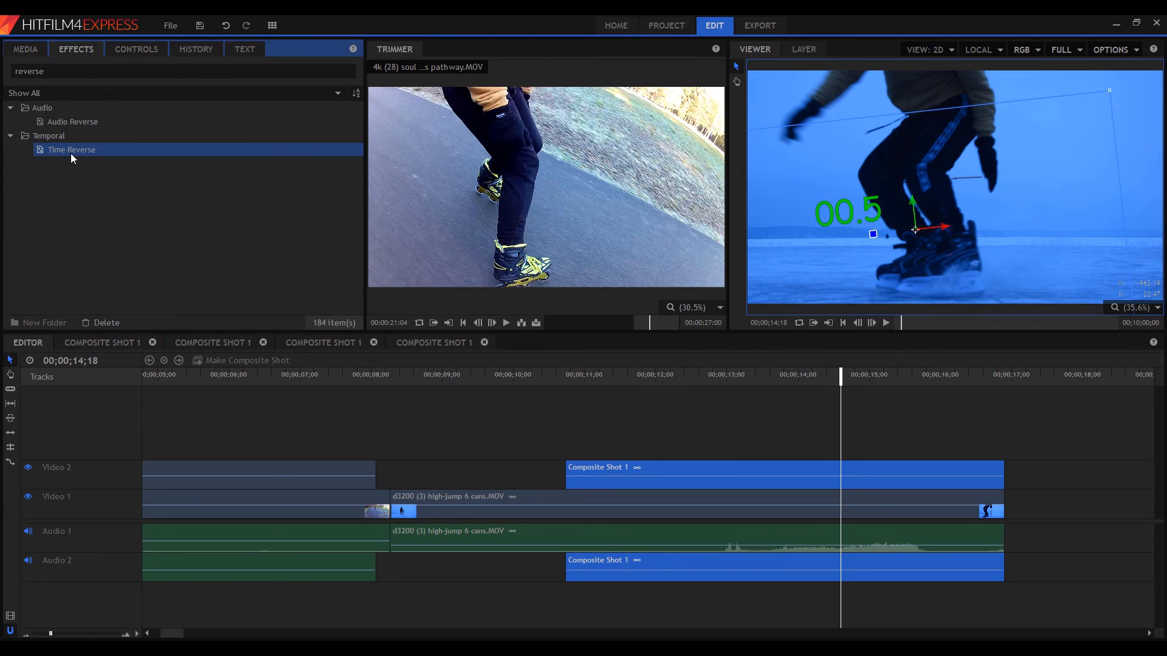
mouse_move(635, 467)
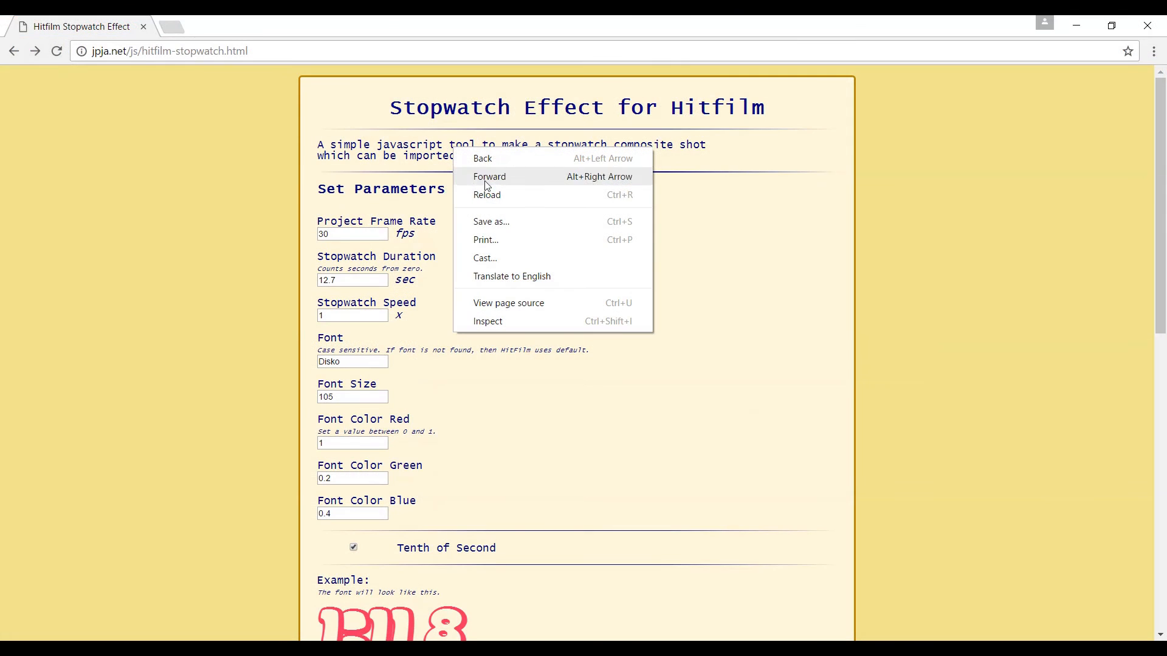
mouse_move(510, 216)
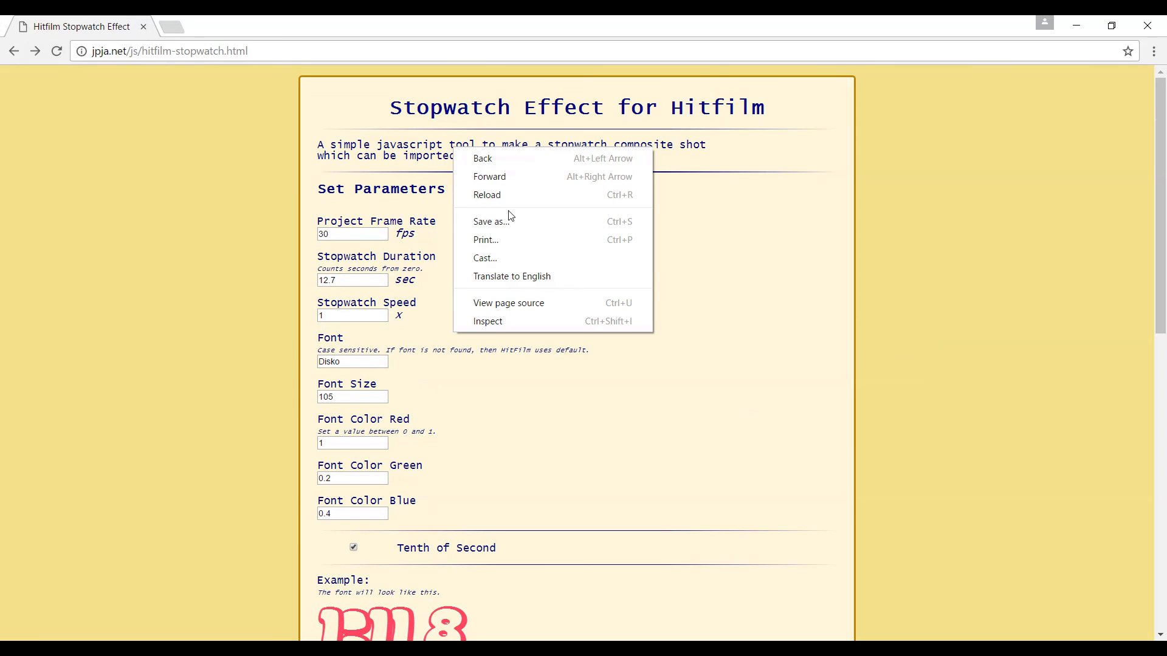
mouse_move(508, 303)
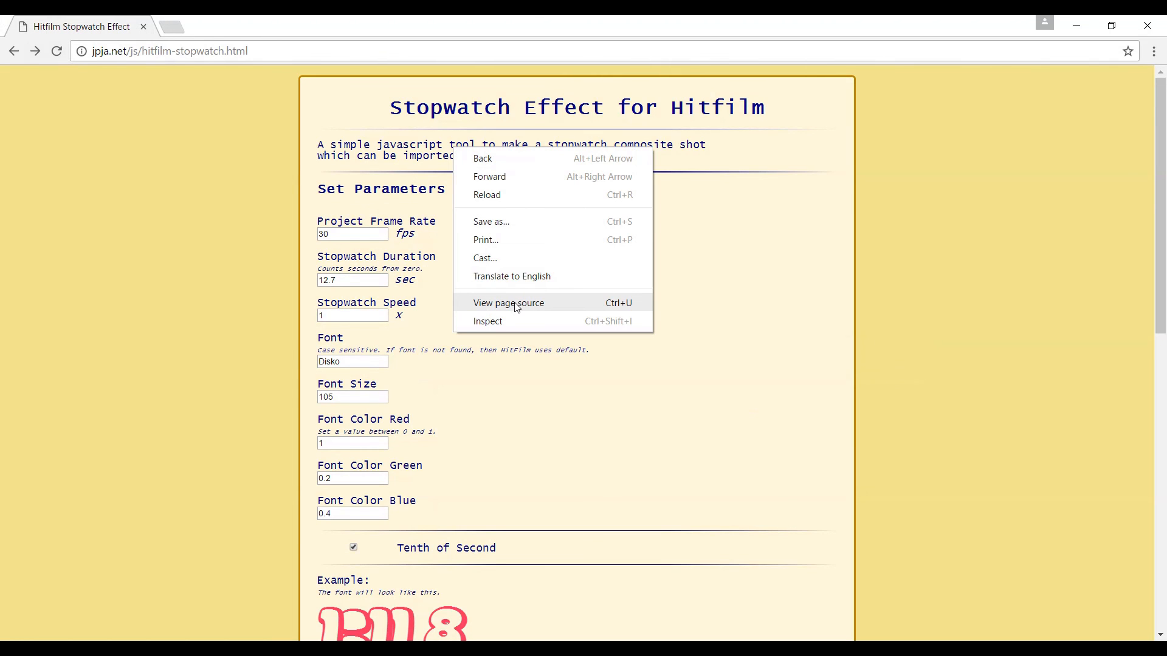
Step: View the stopwatch page's HTML source in a new browser tab
left_click(508, 303)
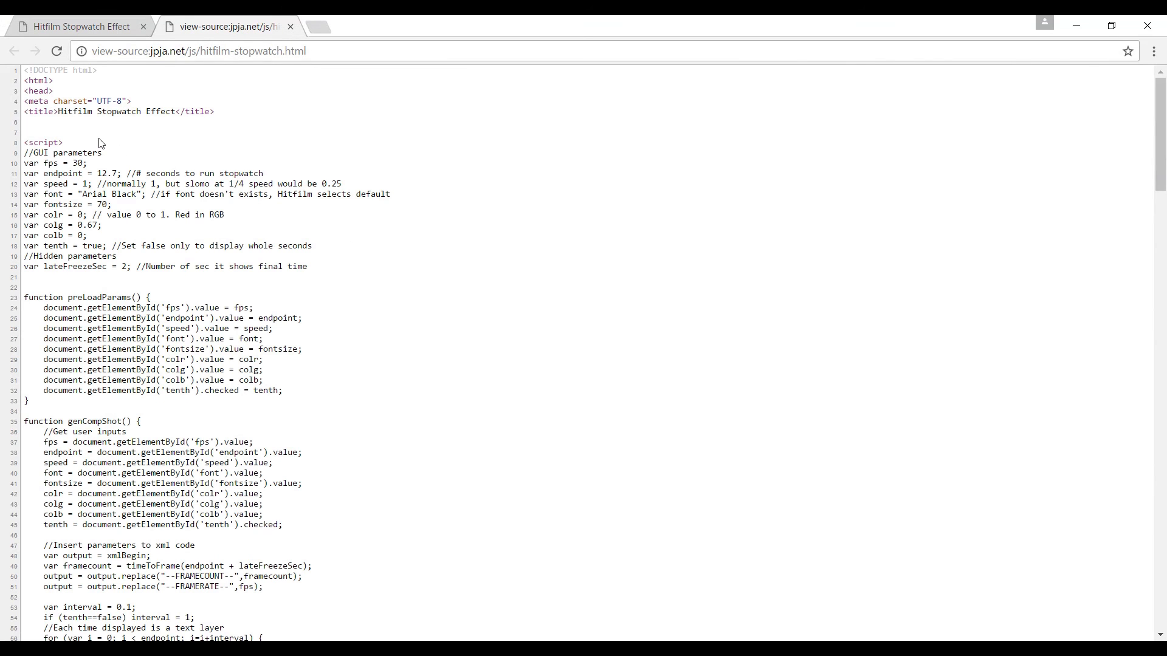
scroll("down", 3)
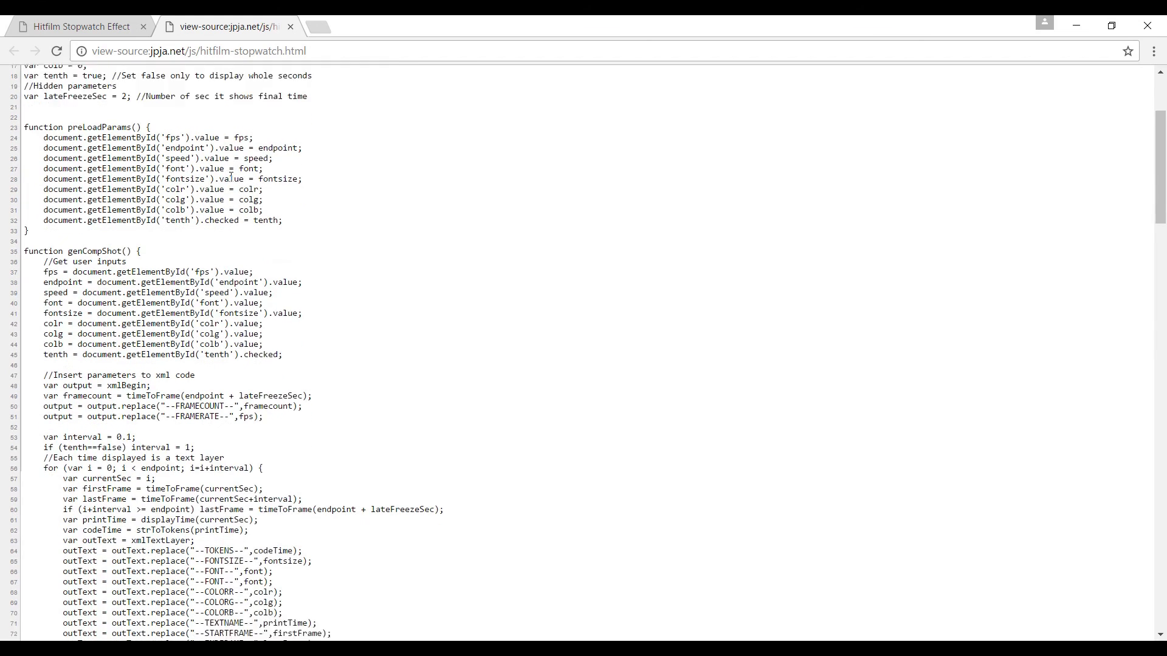
scroll("down", 3)
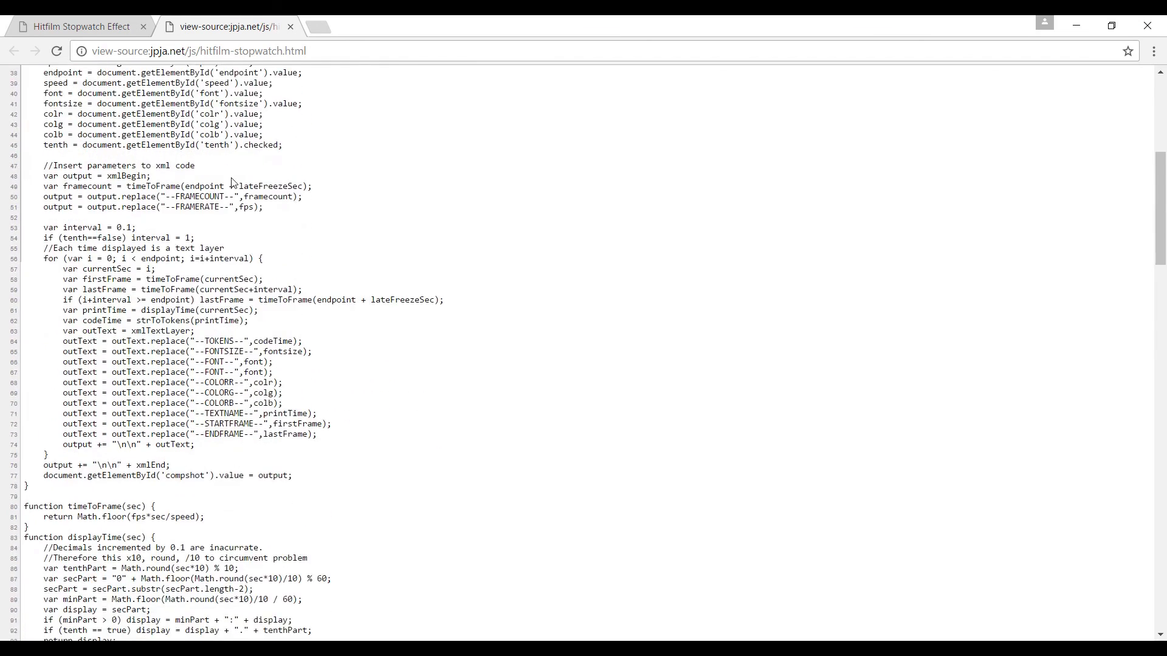
scroll("down", 3)
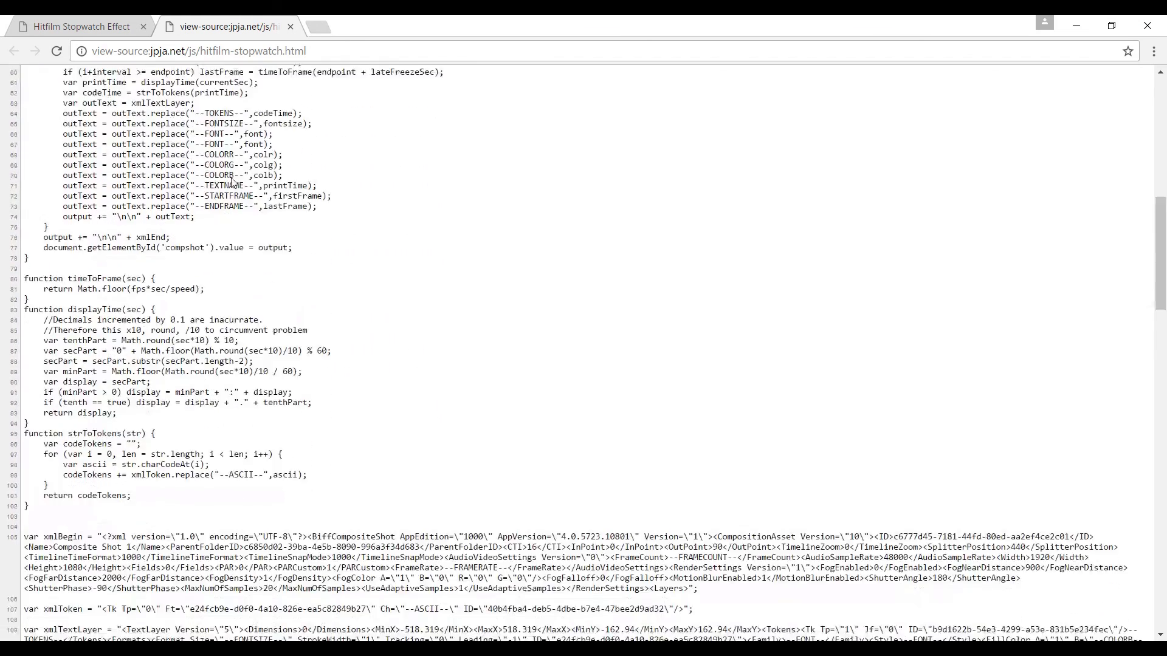
scroll("down", 3)
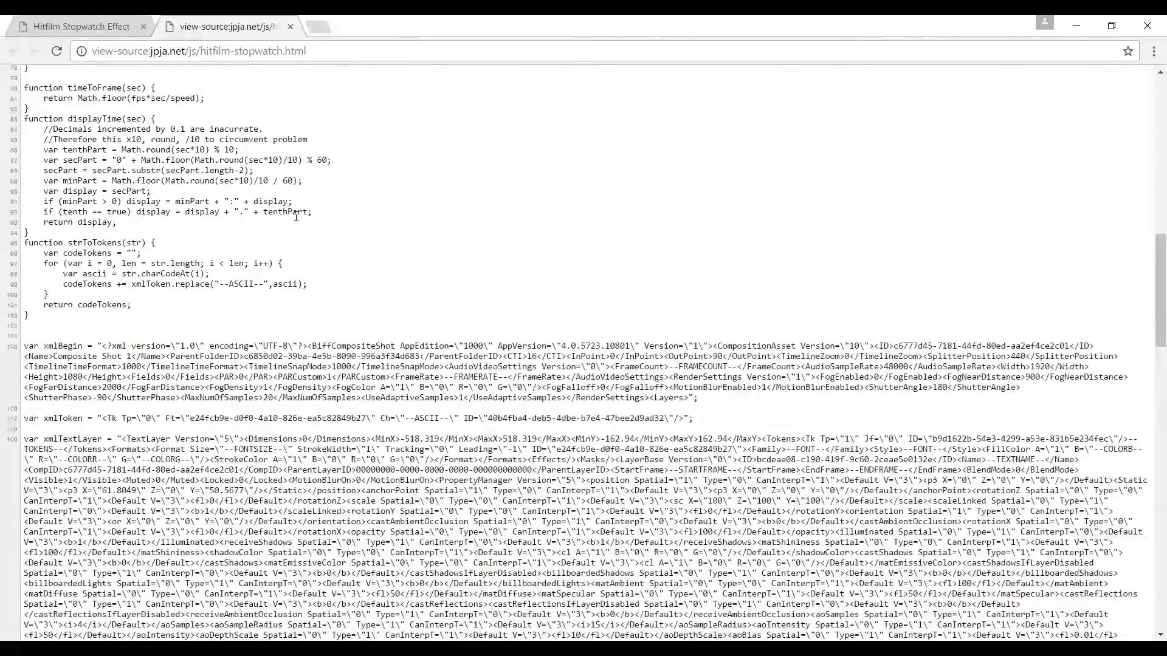
scroll("down", 3)
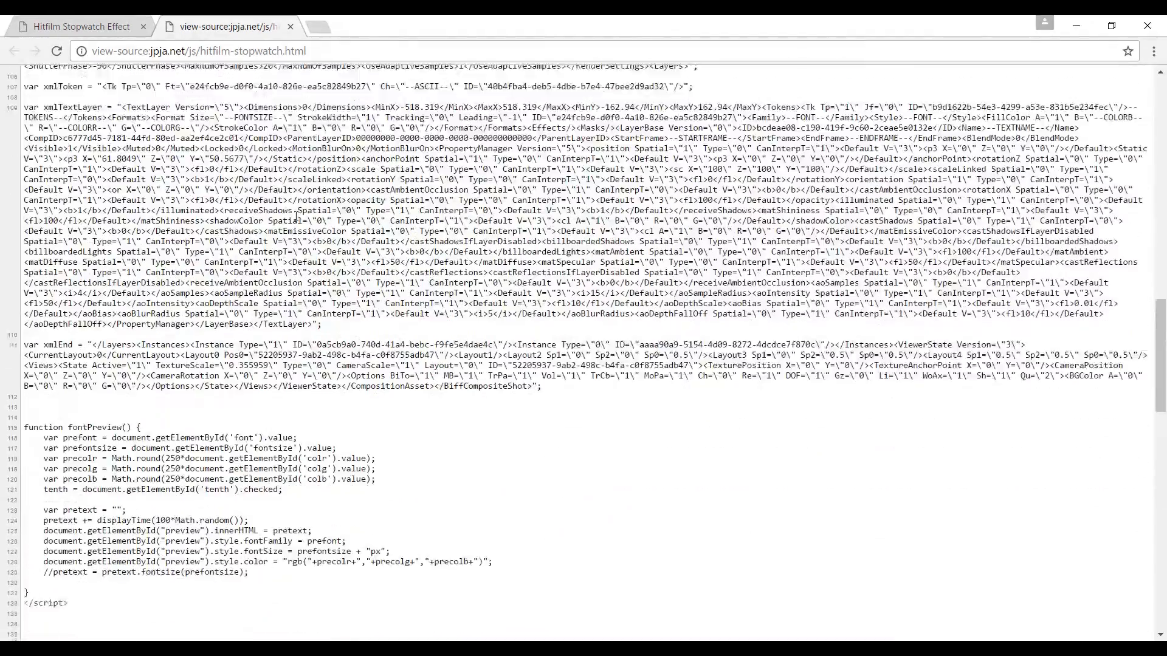
scroll("down", 3)
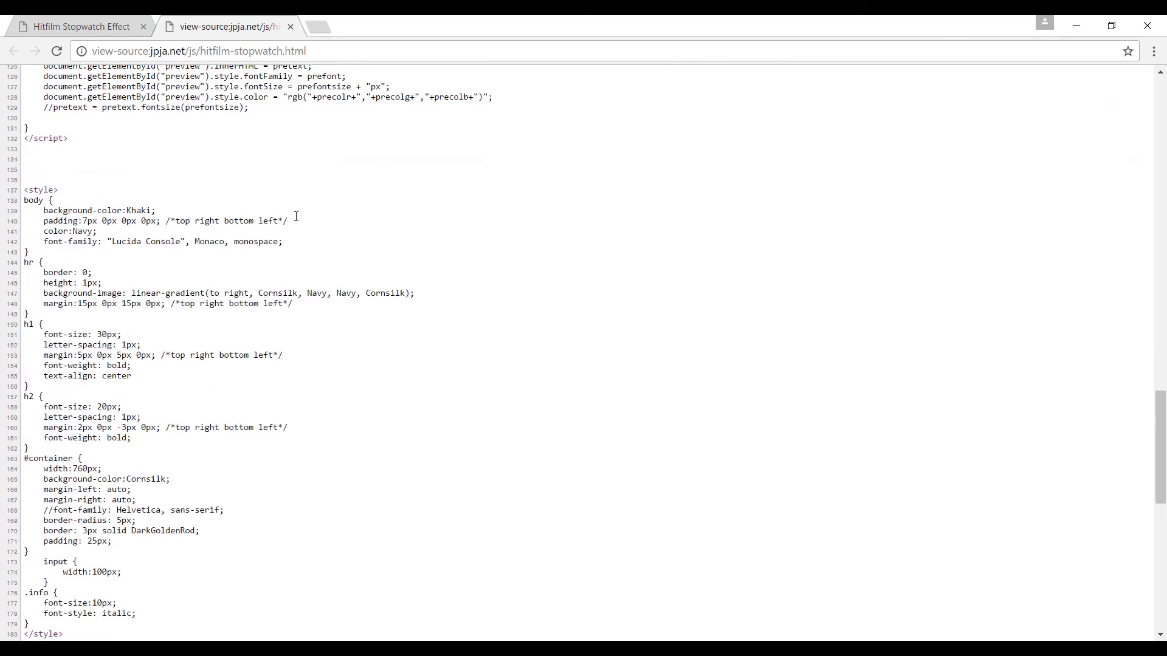
scroll("down", 3)
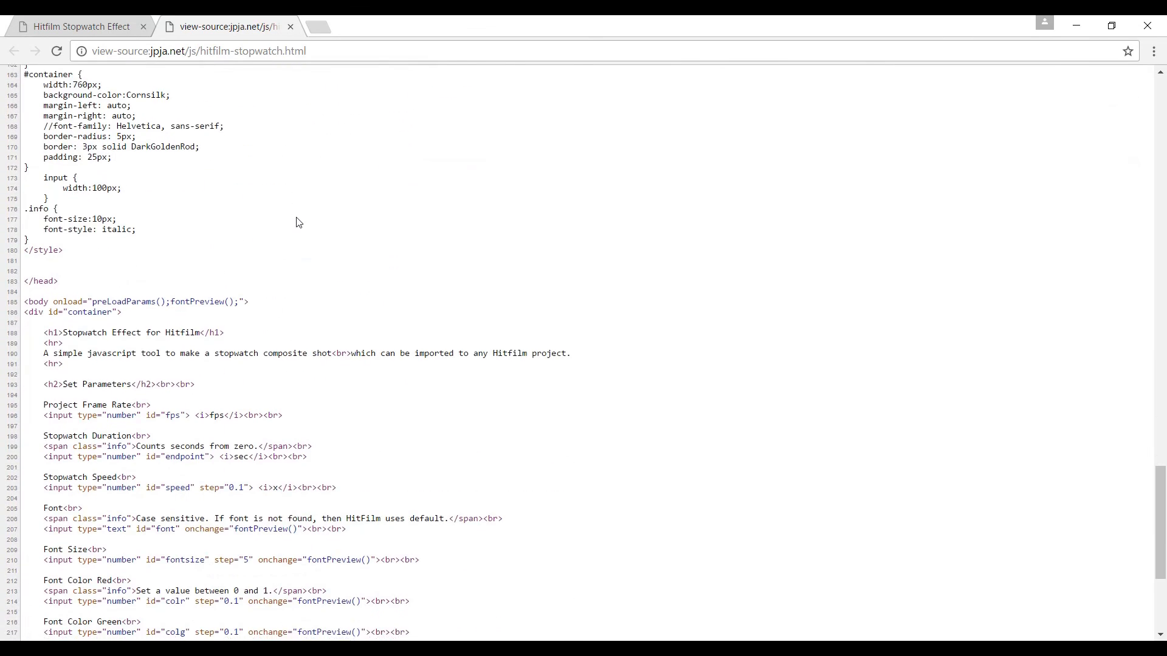
scroll("down", 3)
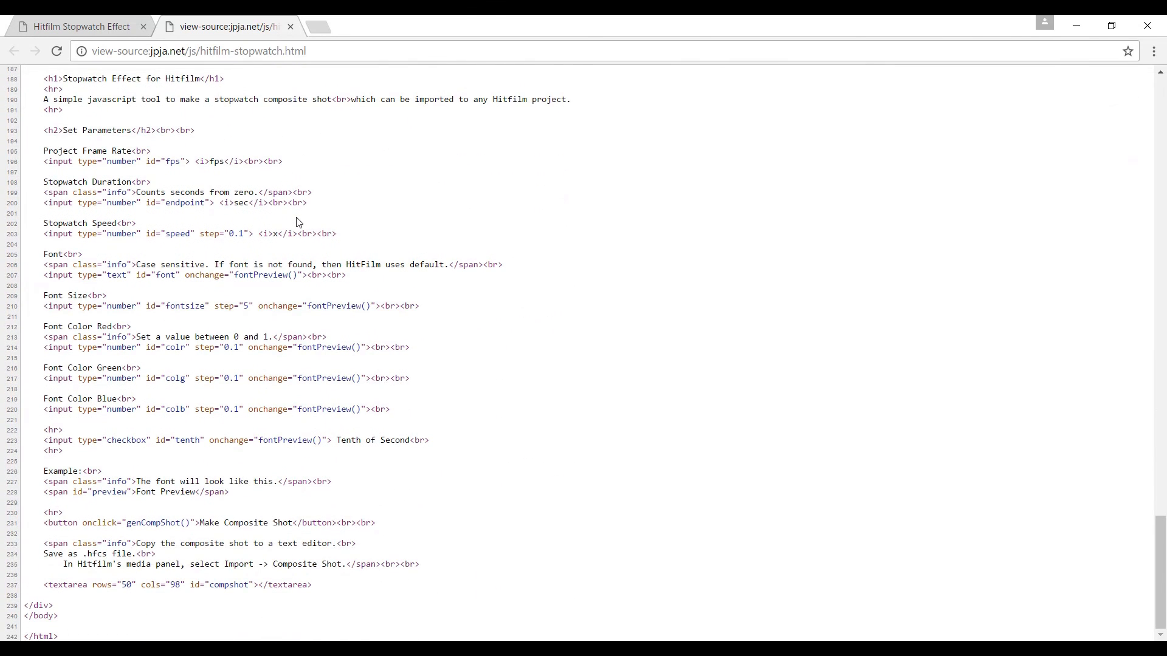
scroll("up", 3)
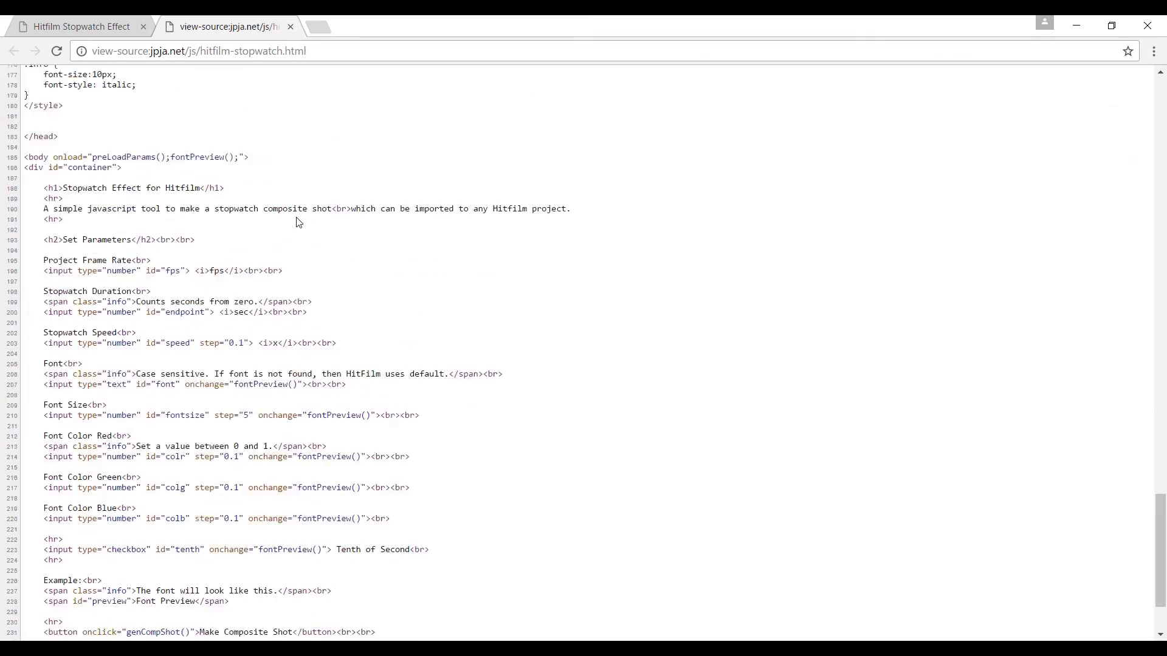
scroll("up", 3)
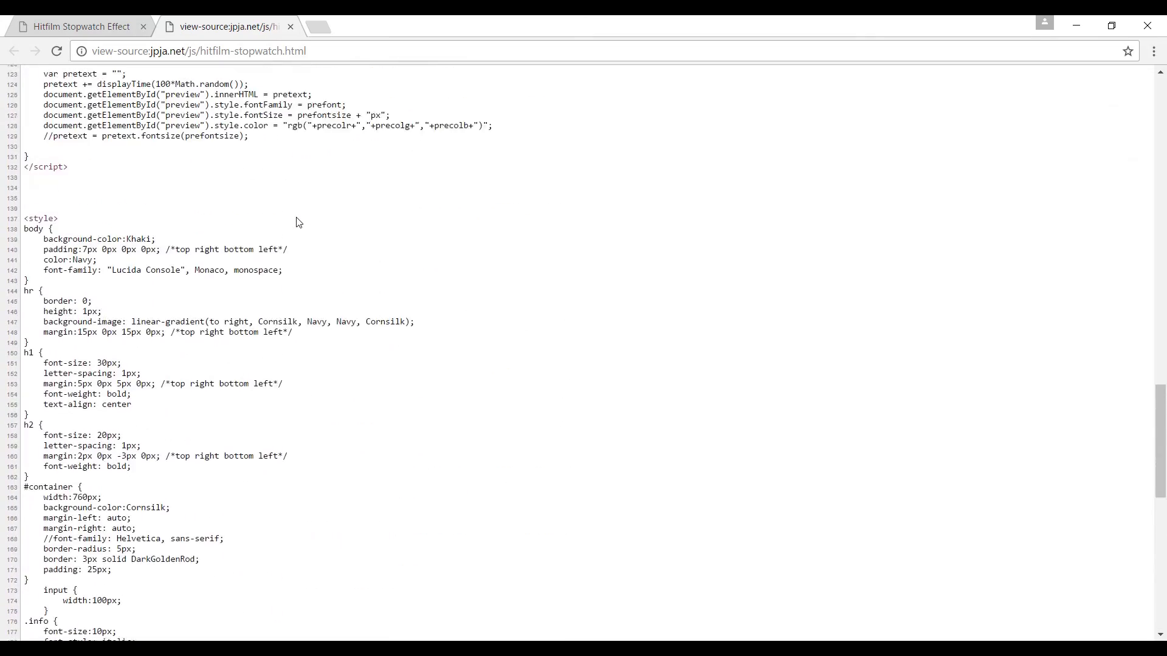
scroll("up", 3)
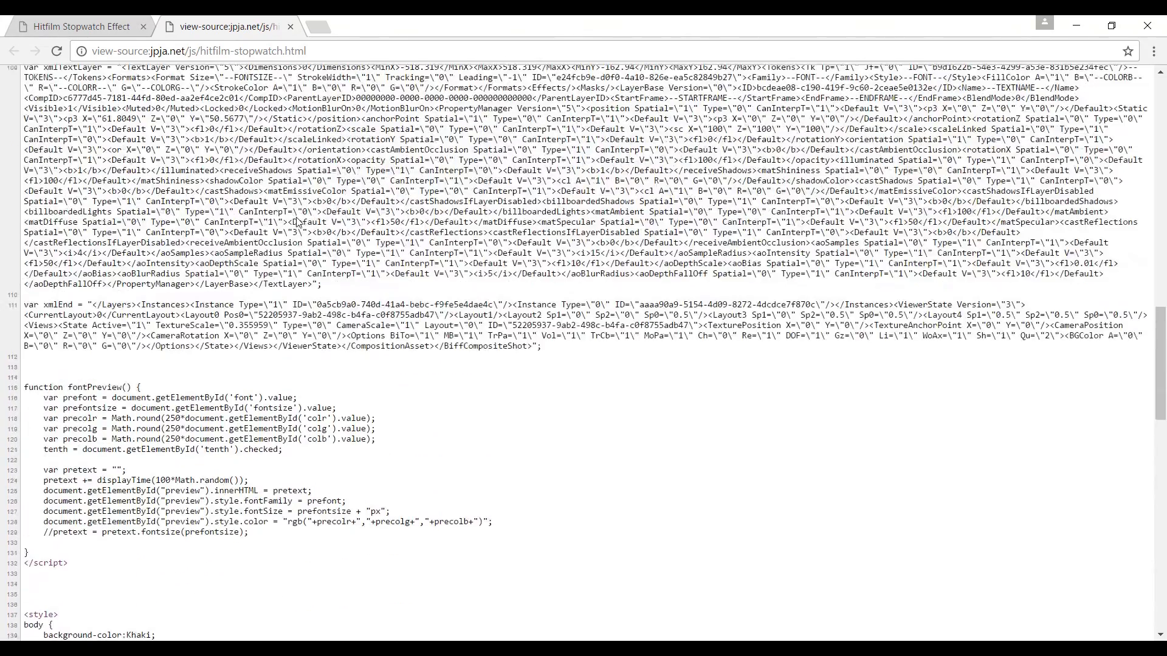
scroll("up", 3)
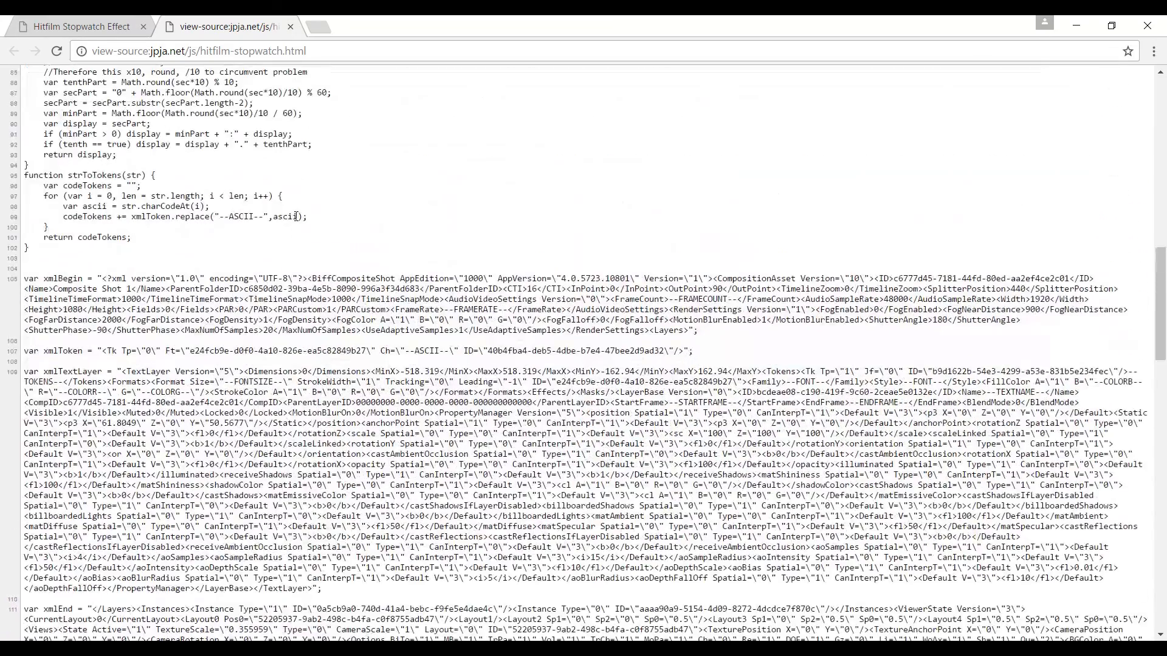
scroll("up", 3)
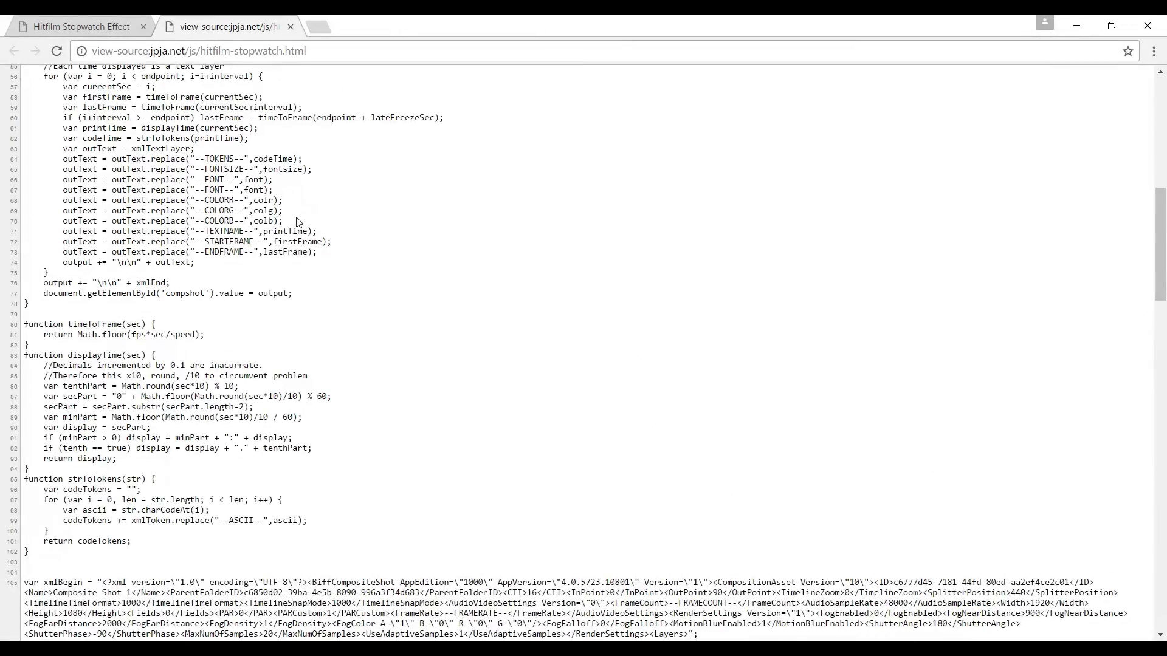
scroll("up", 3)
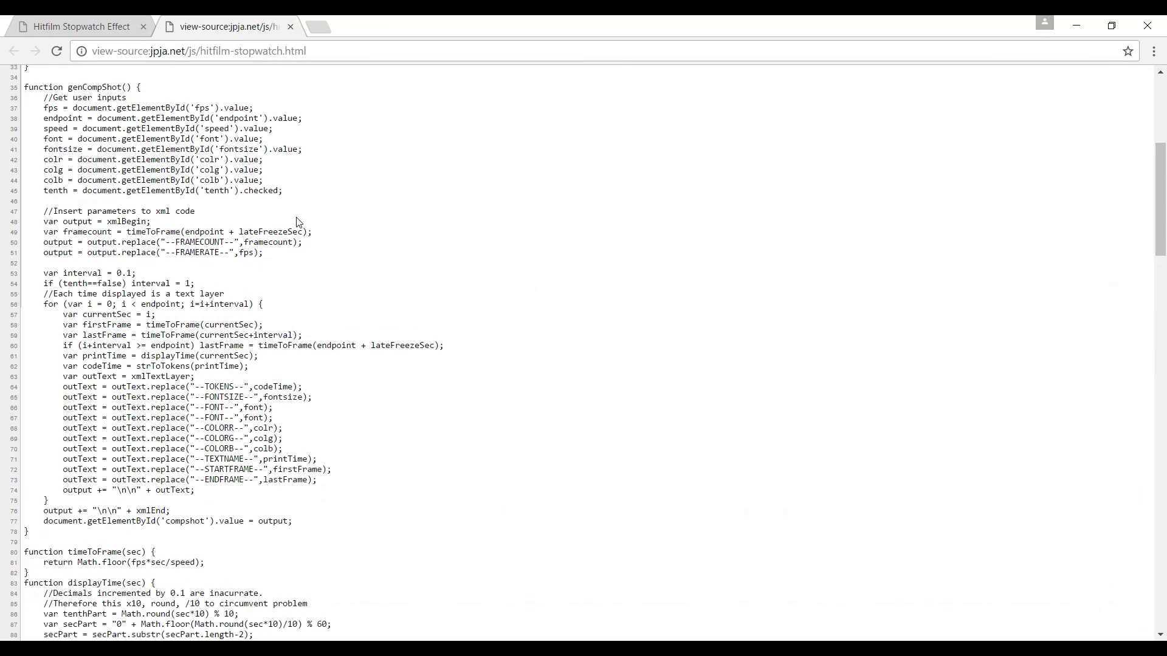
scroll("up", 3)
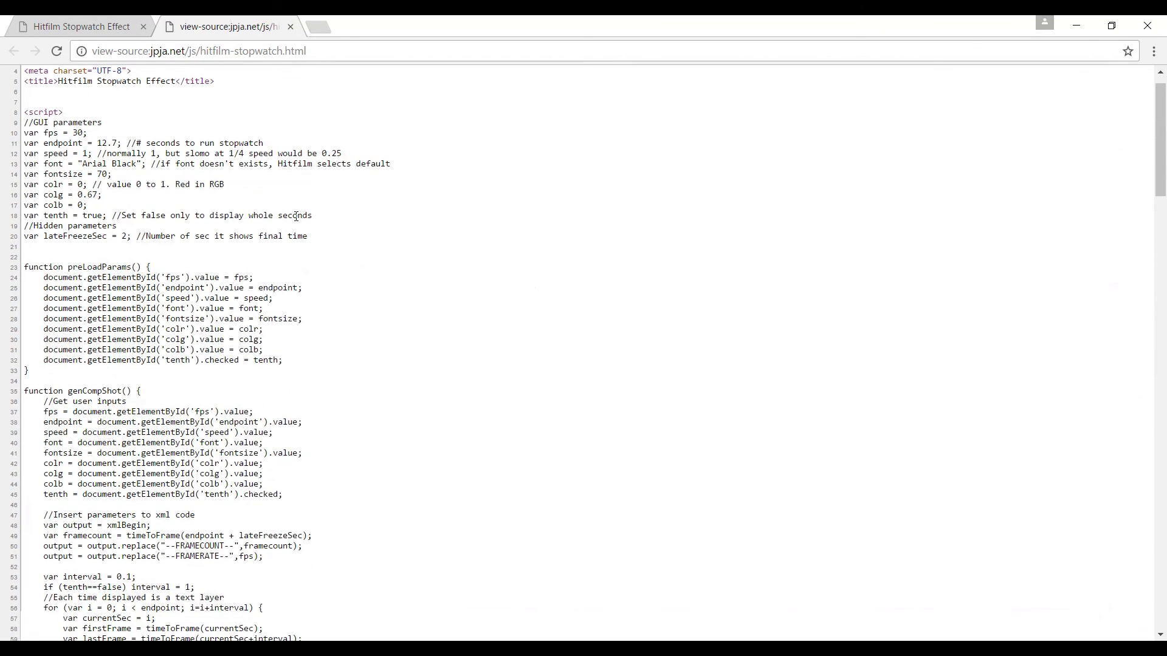